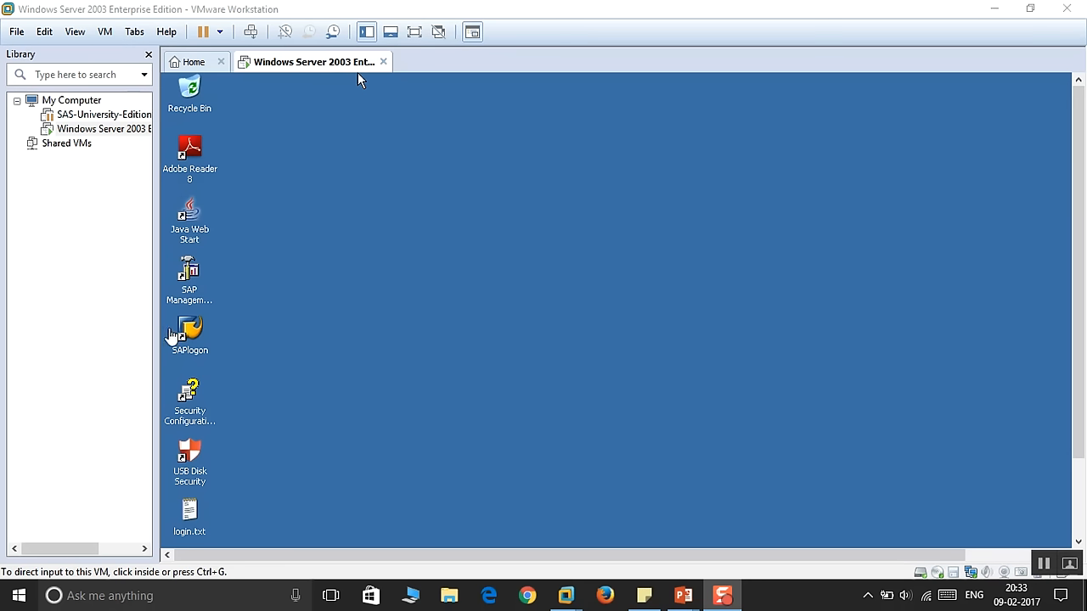
Launch SAP Logon from the VM desktop and log on to the listed SAP system.
{"action": "left_click", "coordinate": [189, 332]}
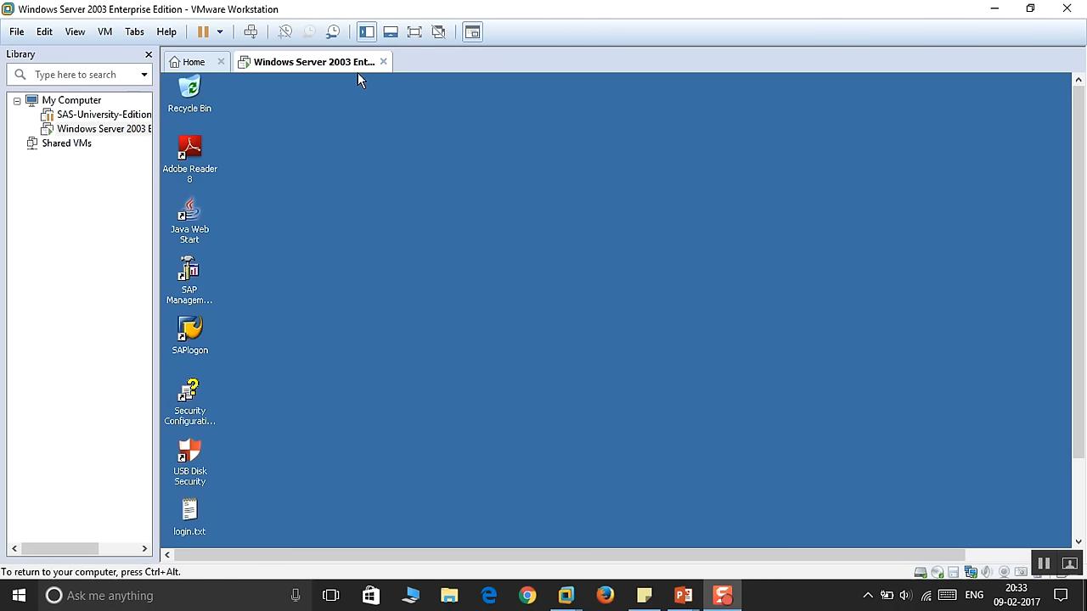
{"action": "left_click", "coordinate": [190, 331]}
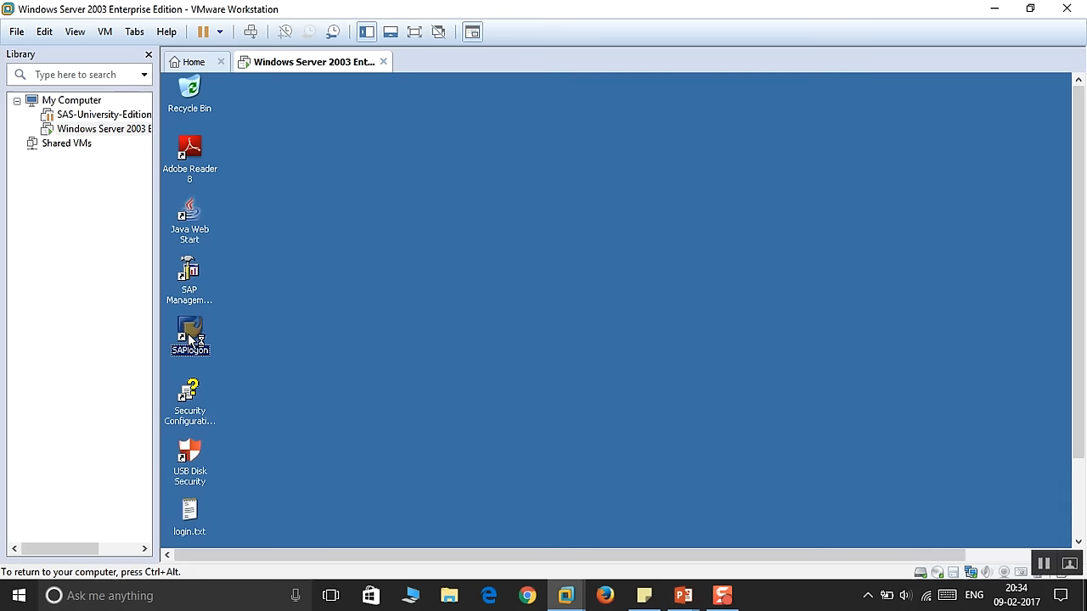
{"action": "double_click", "coordinate": [190, 336]}
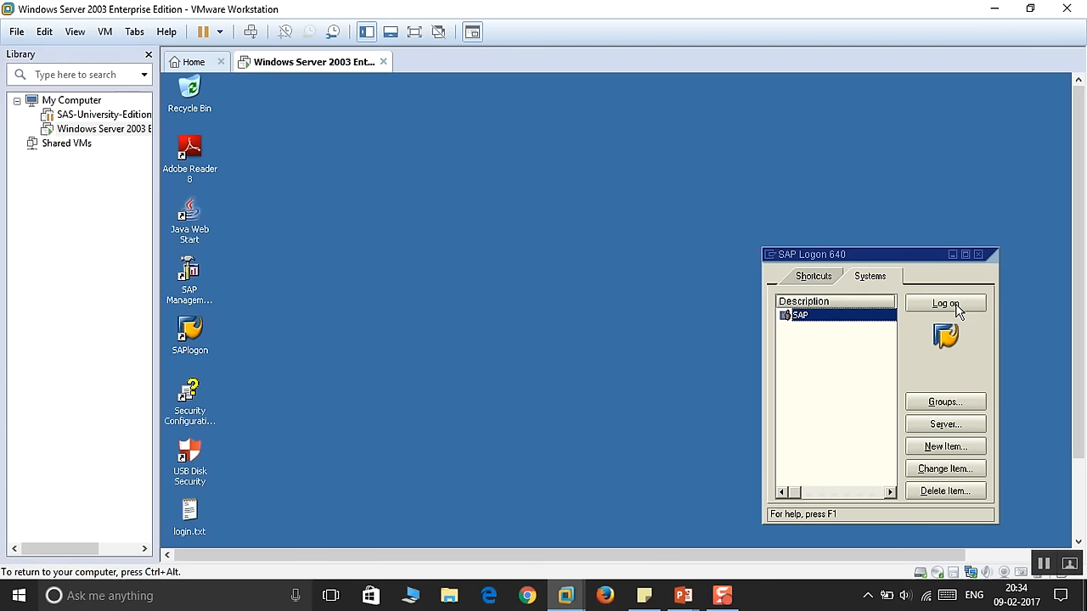
{"action": "left_click", "coordinate": [944, 302]}
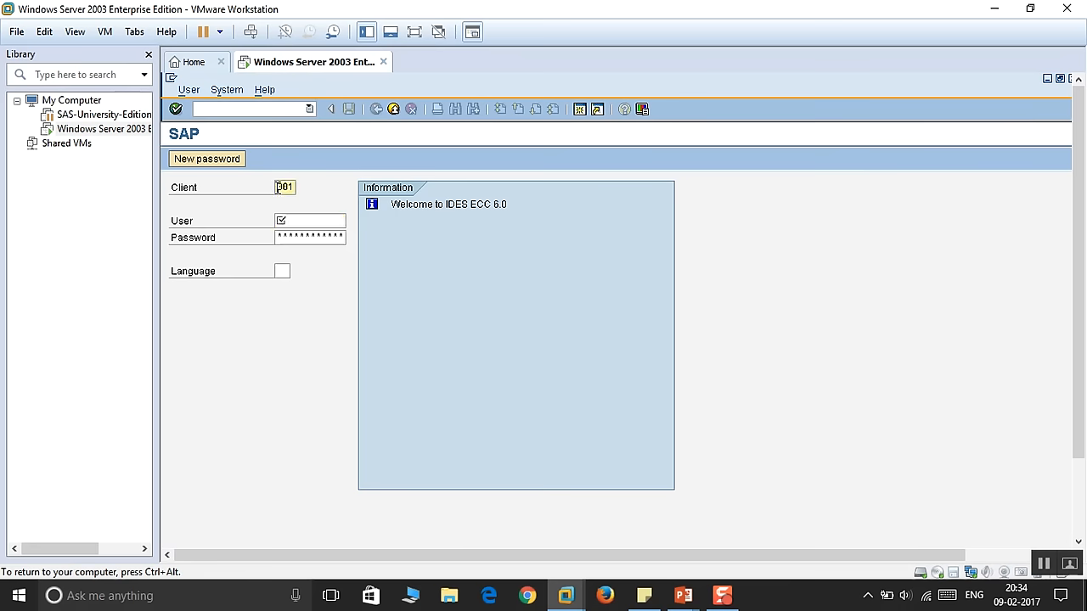
Enter client 800, user 'sap' and the password to log on to IDES ECC.
{"action": "type", "text": "800"}
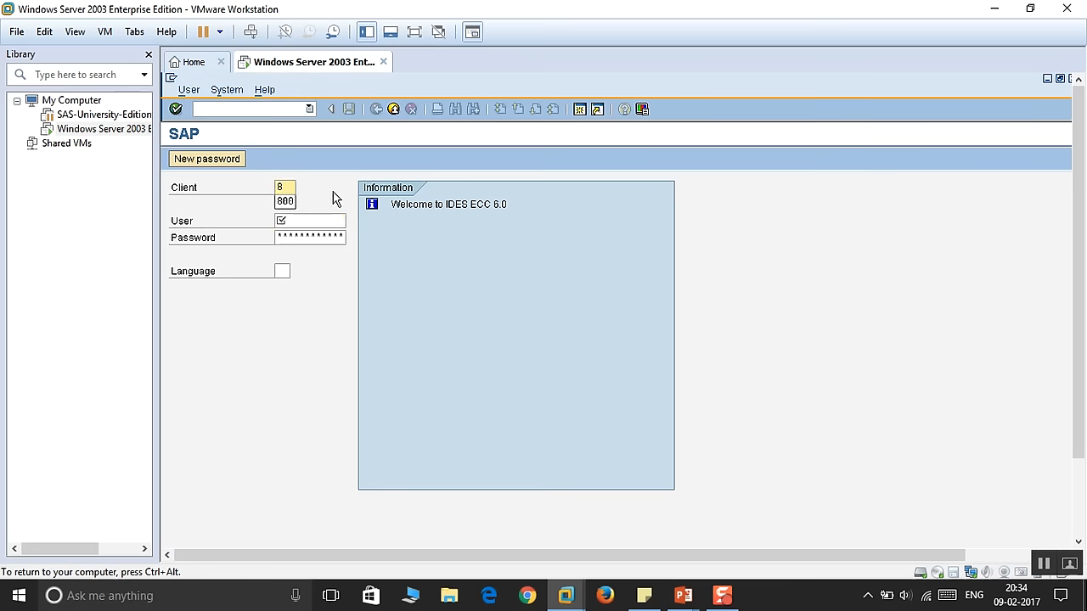
{"action": "left_click", "coordinate": [309, 221]}
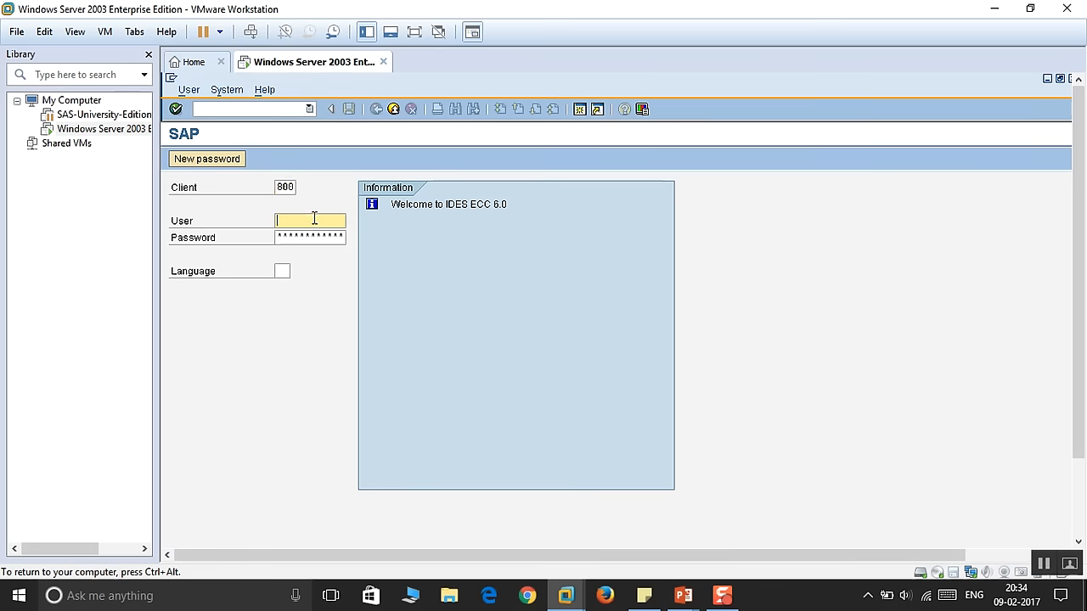
{"action": "type", "text": "sapuser"}
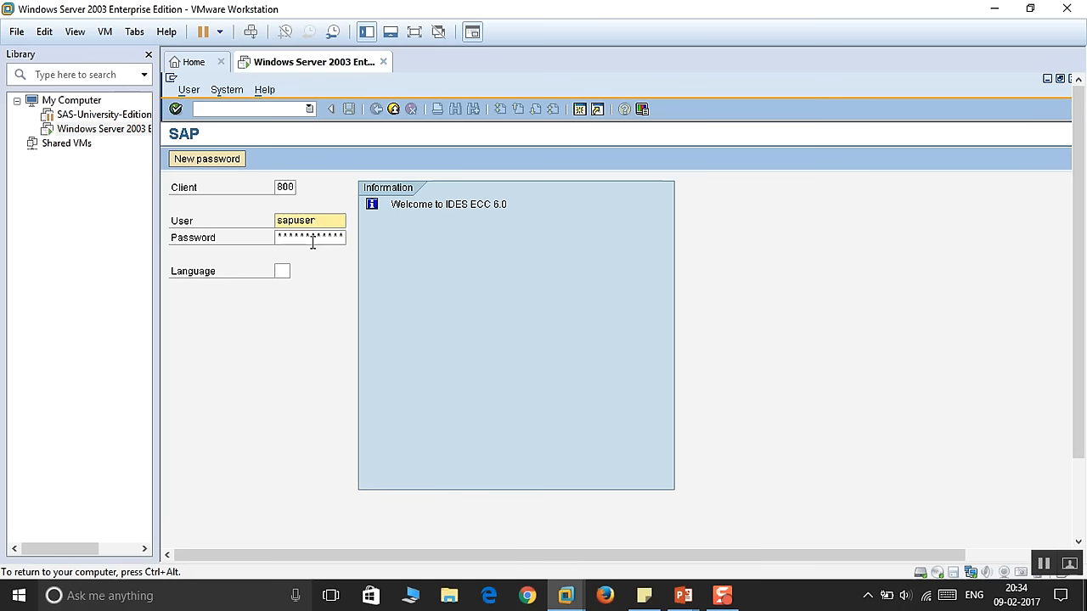
{"action": "left_click", "coordinate": [309, 237]}
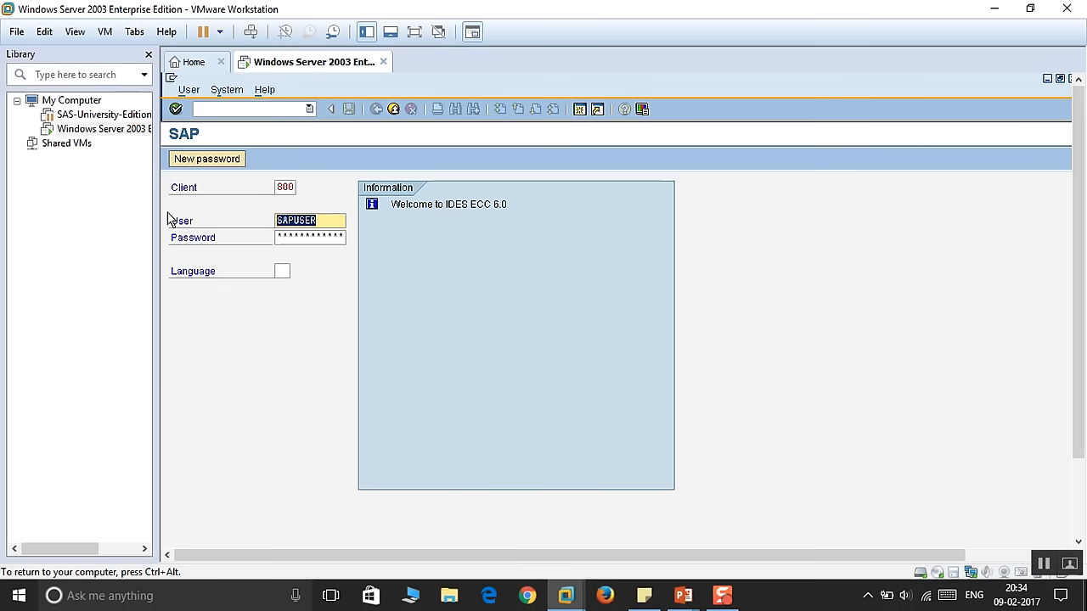
{"action": "type", "text": "sapus"}
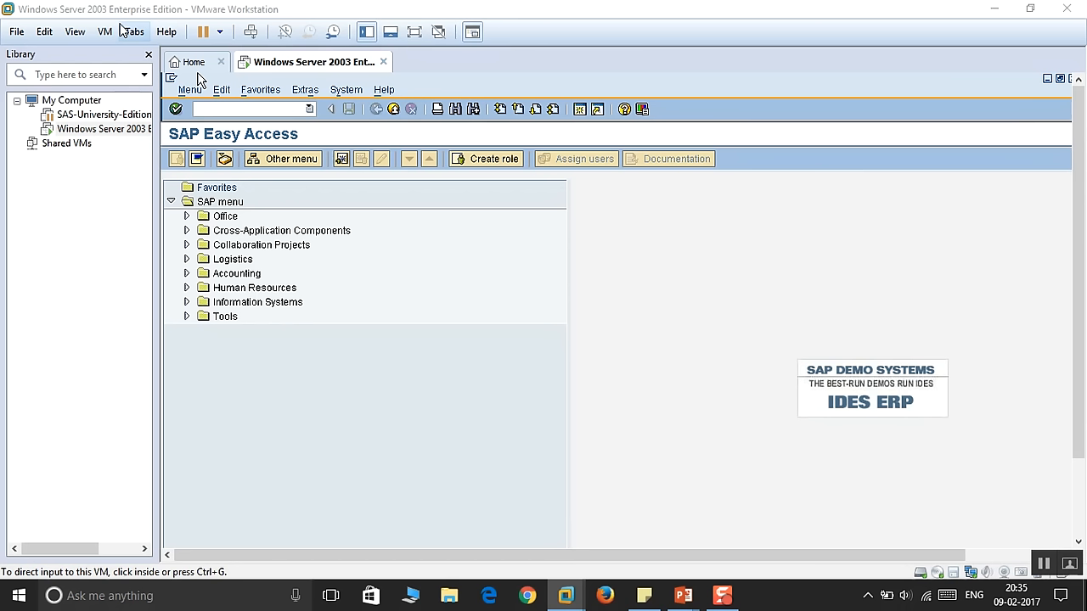
{"action": "left_click", "coordinate": [247, 109]}
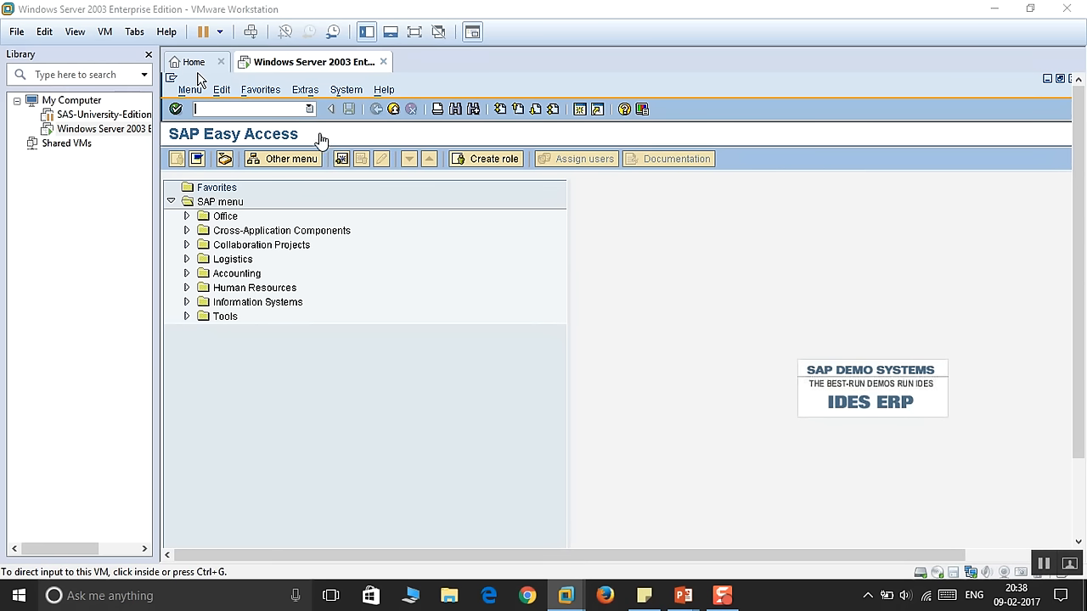
{"action": "mouse_move", "coordinate": [269, 159]}
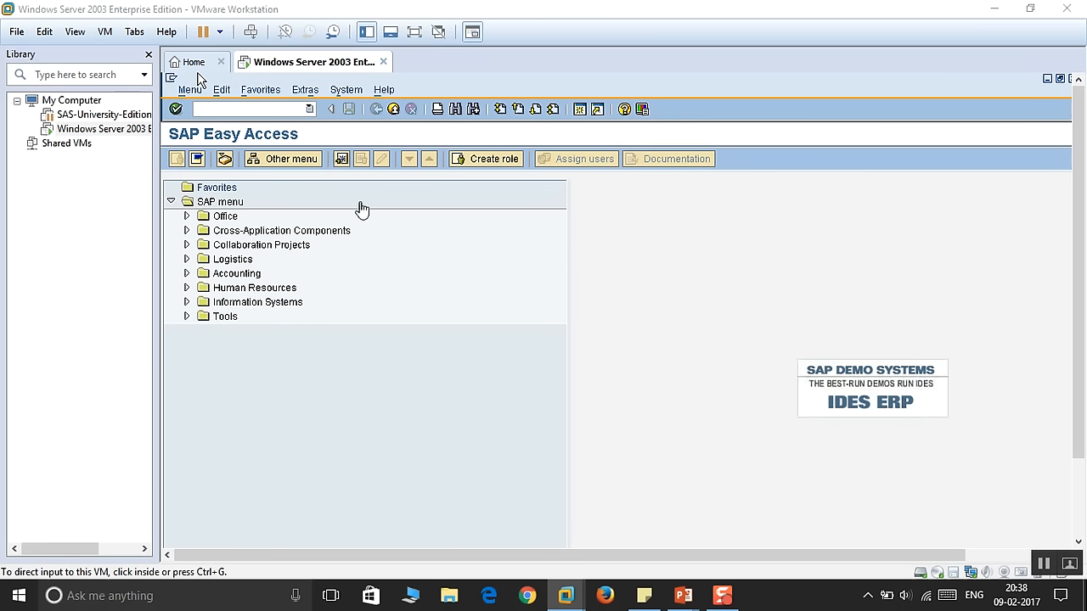
{"action": "mouse_move", "coordinate": [204, 331]}
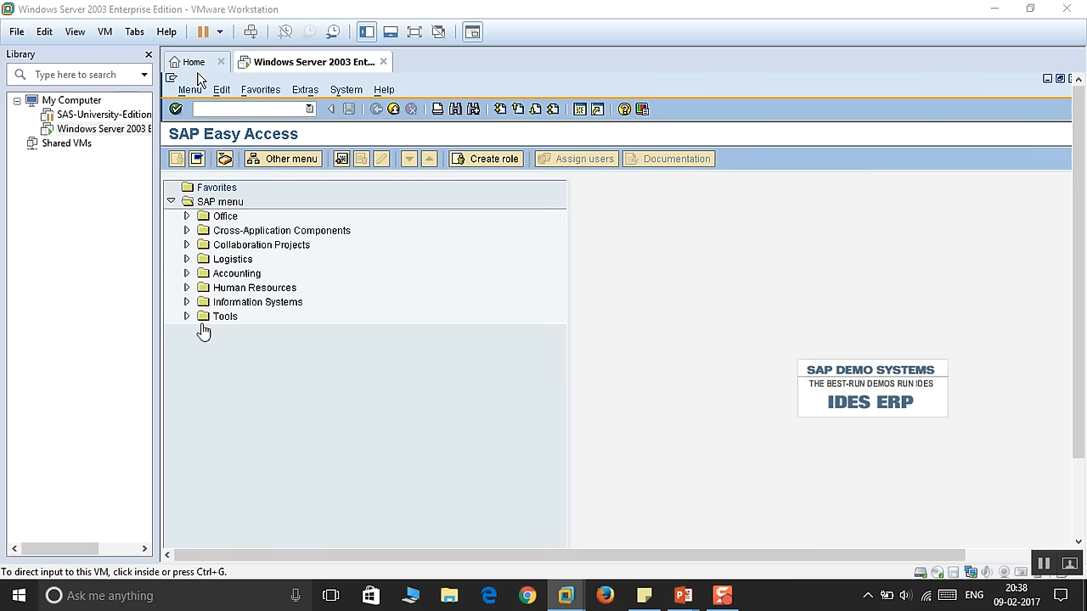
{"action": "mouse_move", "coordinate": [289, 212]}
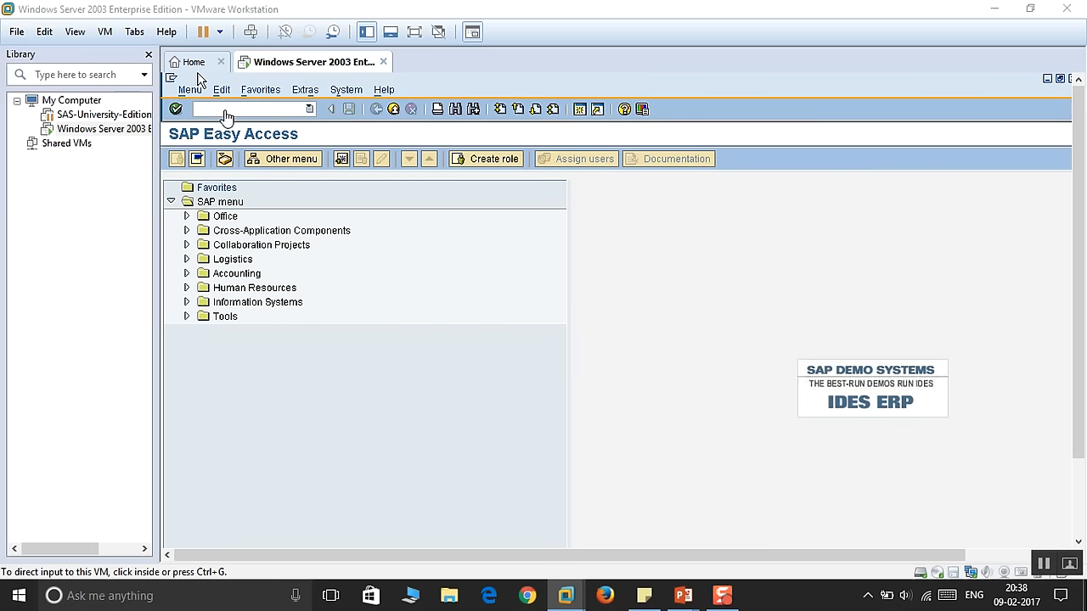
{"action": "left_click", "coordinate": [246, 109]}
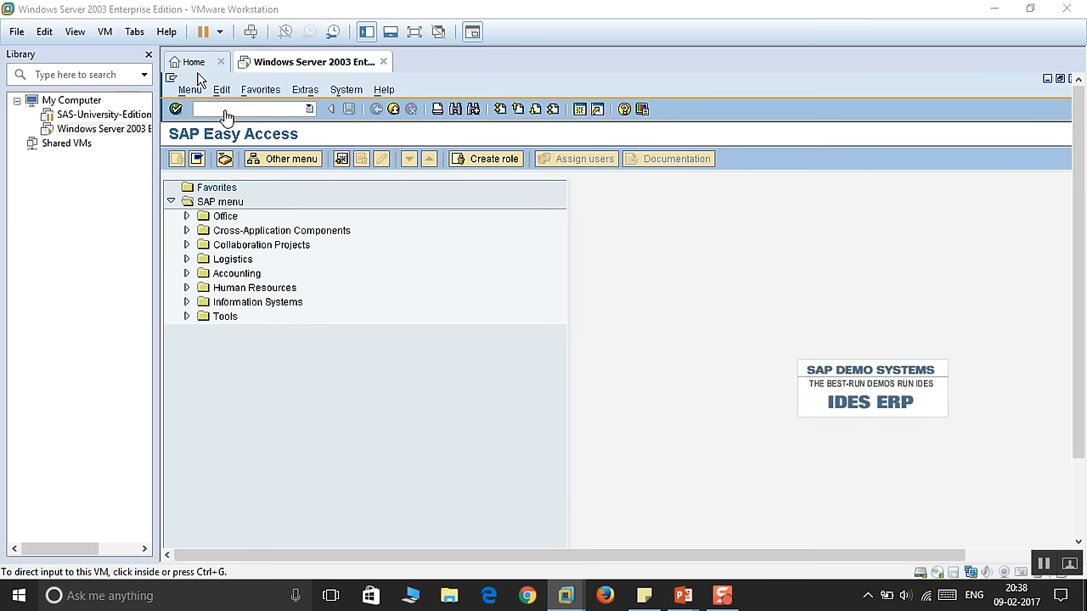
{"action": "mouse_move", "coordinate": [187, 117]}
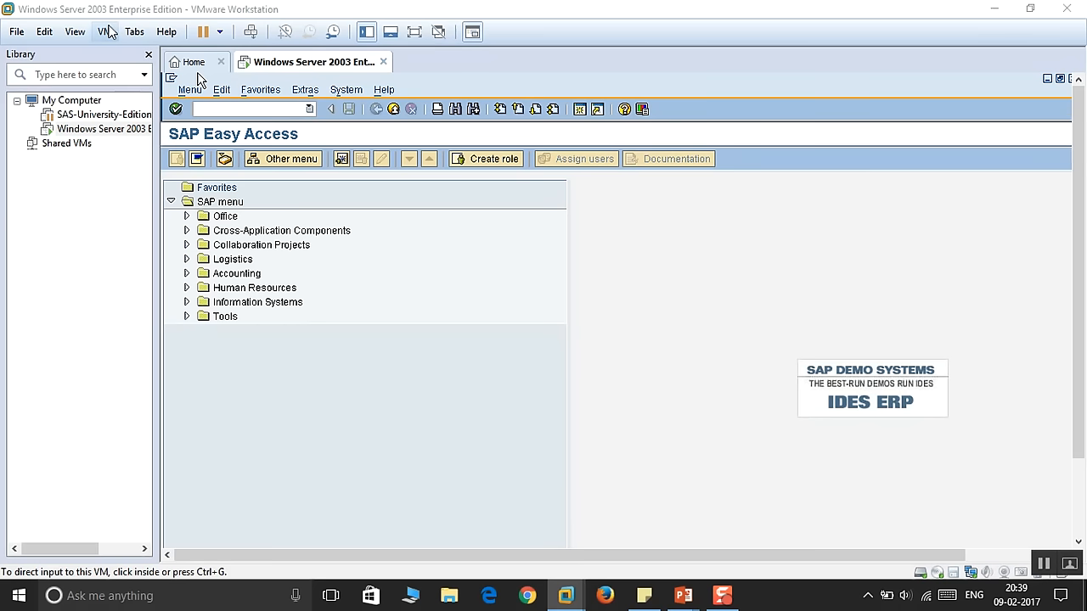
{"action": "left_click", "coordinate": [252, 108]}
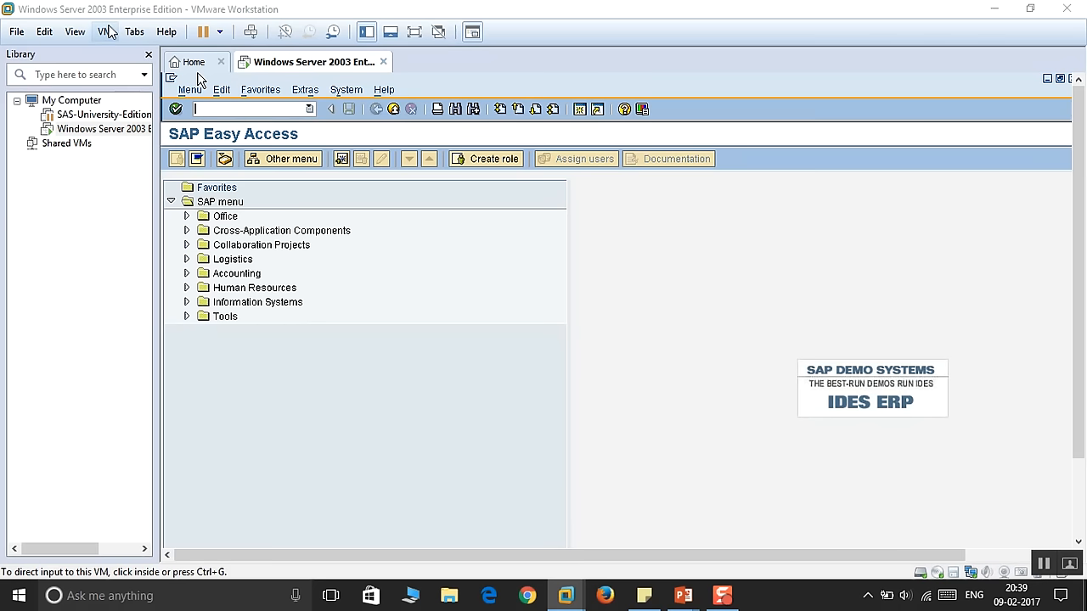